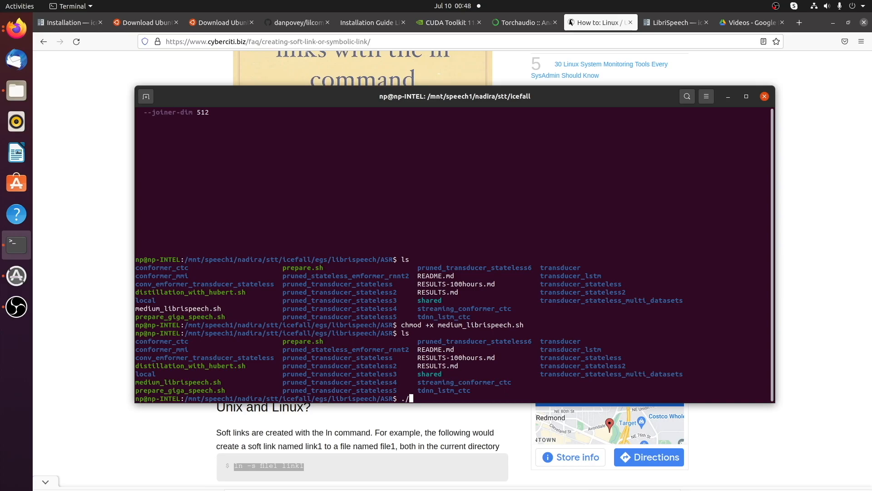
type("prepare")
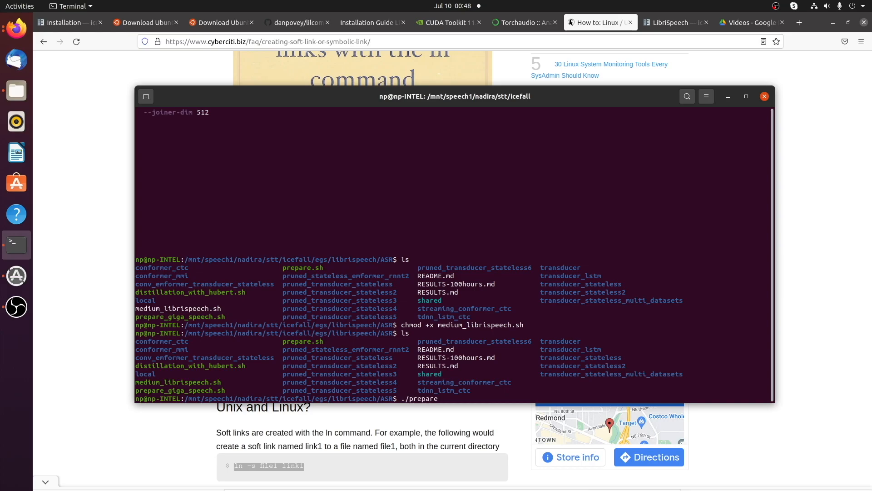
type(".sh")
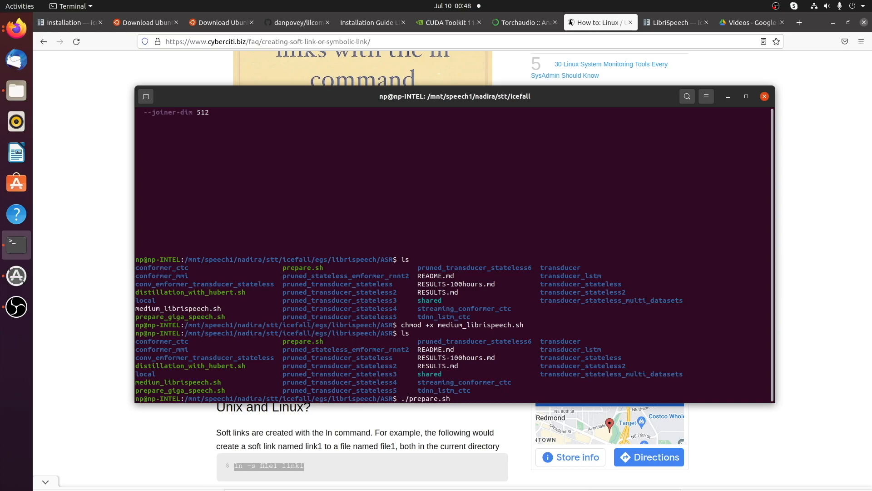
mouse_move(456, 399)
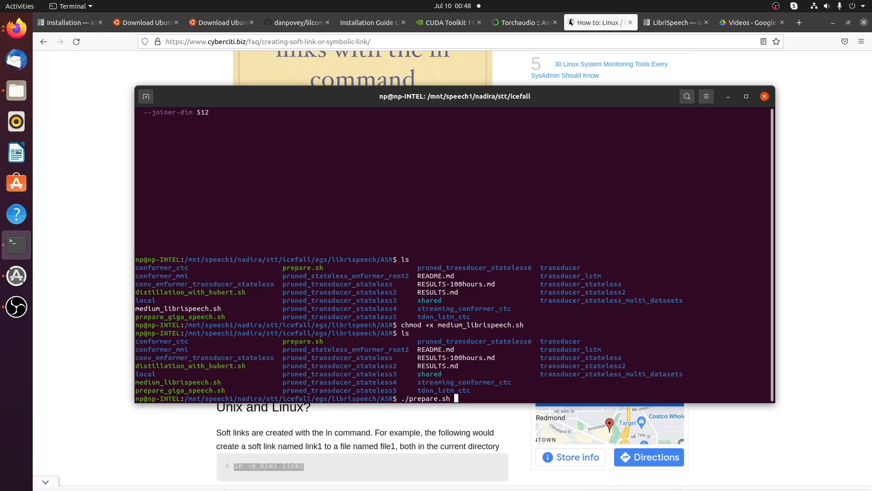